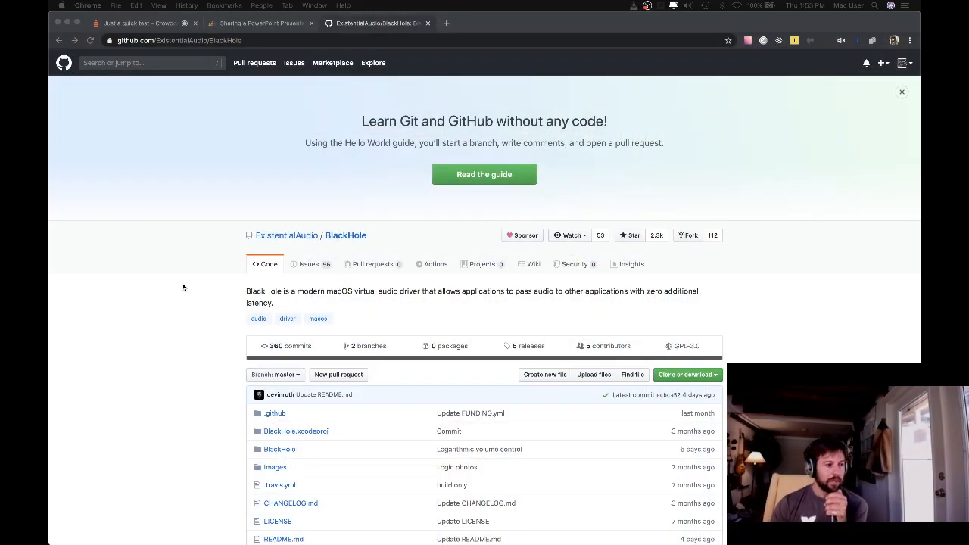
Step: Download the BlackHole installer from the README on GitHub
{"action": "scroll", "scroll_direction": "down", "scroll_amount": 3}
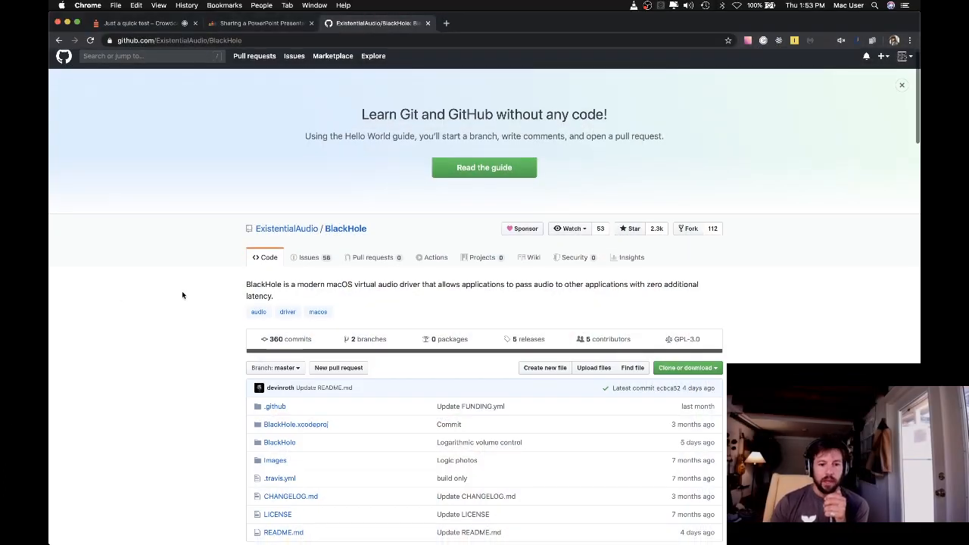
{"action": "scroll", "scroll_direction": "down", "scroll_amount": 3}
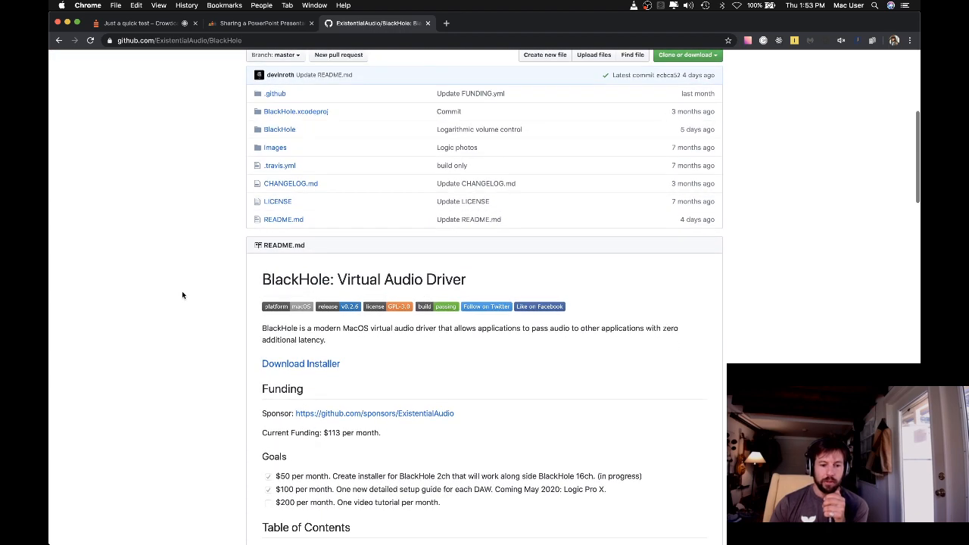
{"action": "scroll", "scroll_direction": "down", "scroll_amount": 3}
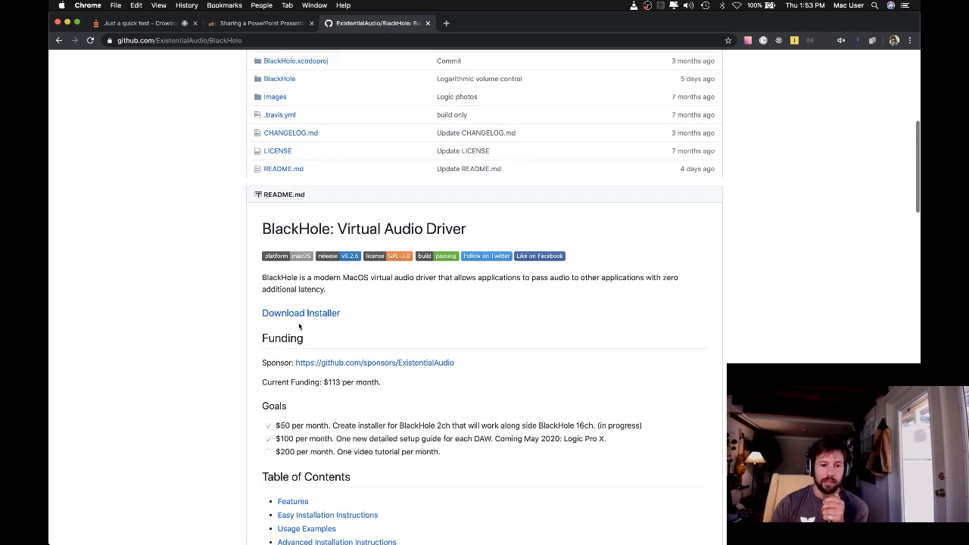
{"action": "left_click", "coordinate": [299, 312]}
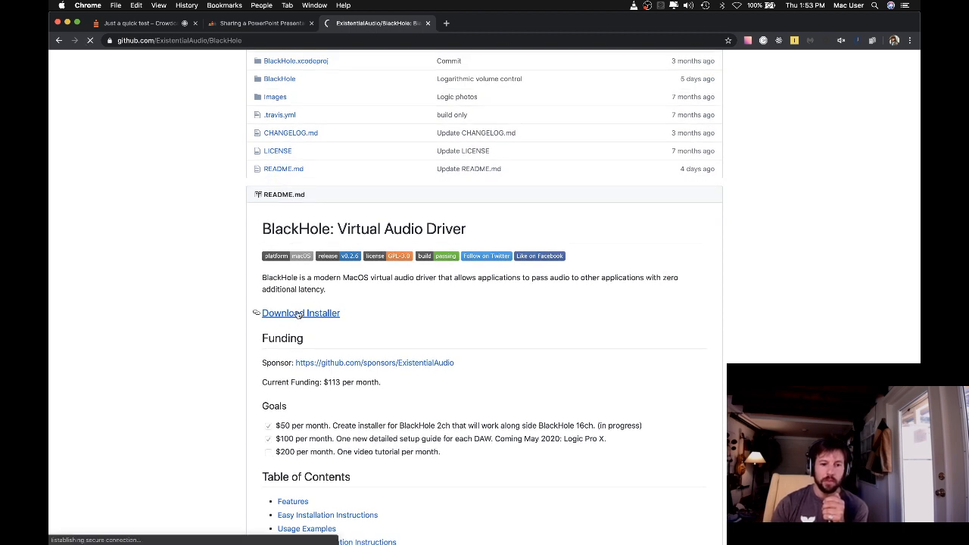
{"action": "left_click", "coordinate": [300, 312]}
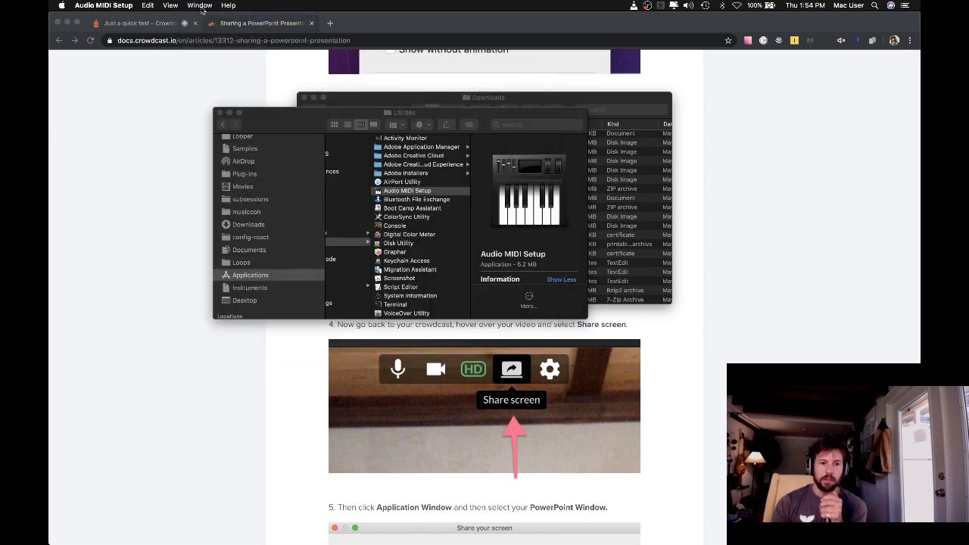
Step: Show the Audio Devices window listing BlackHole 16ch via the Window menu
{"action": "left_click", "coordinate": [200, 6]}
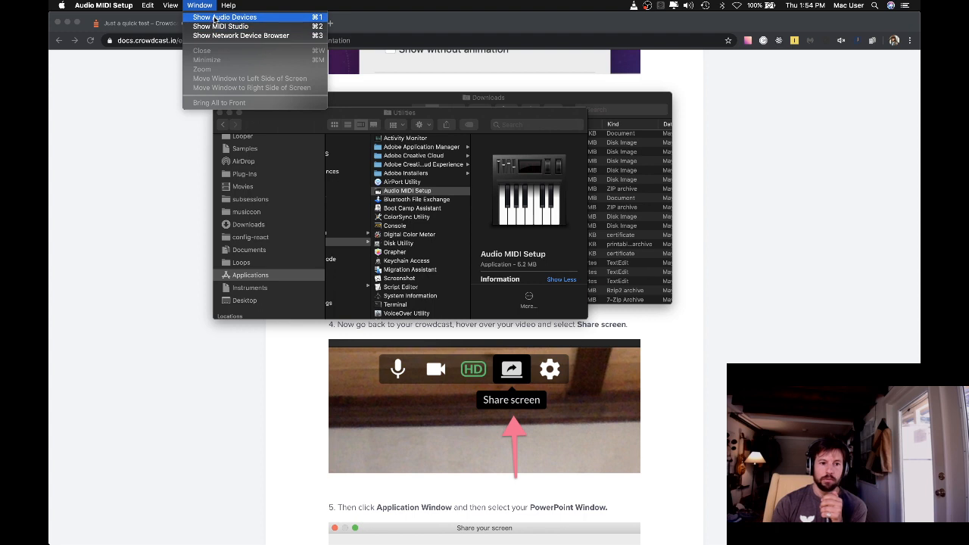
{"action": "left_click", "coordinate": [224, 17]}
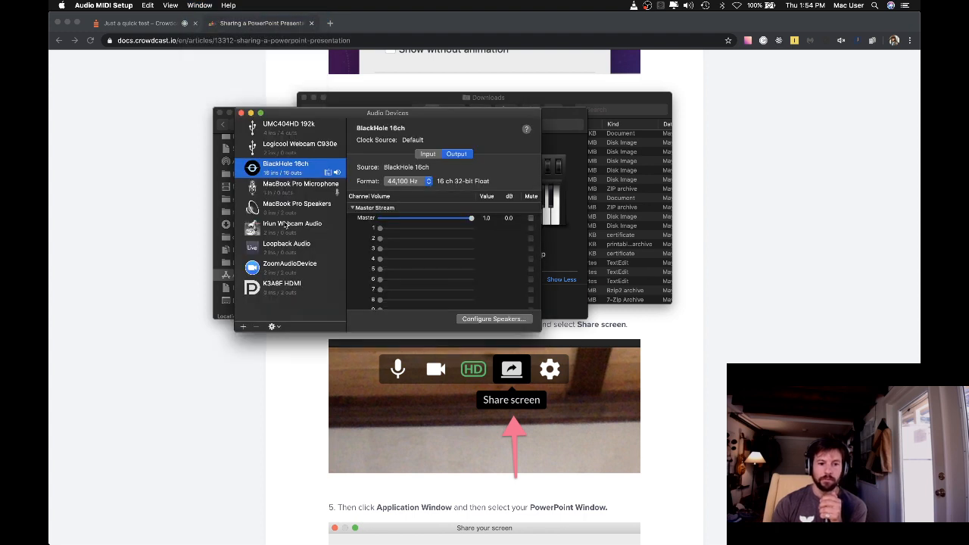
{"action": "mouse_move", "coordinate": [324, 170]}
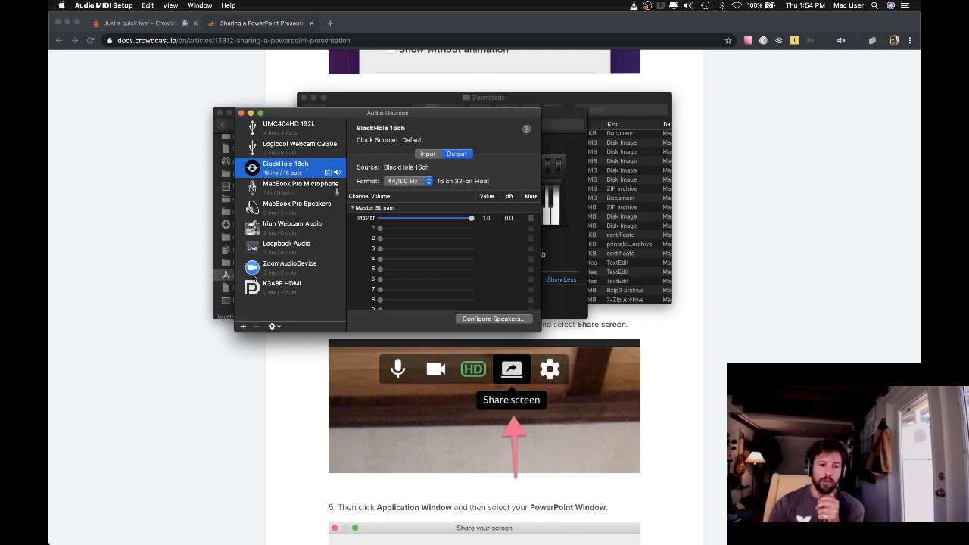
{"action": "mouse_move", "coordinate": [249, 317]}
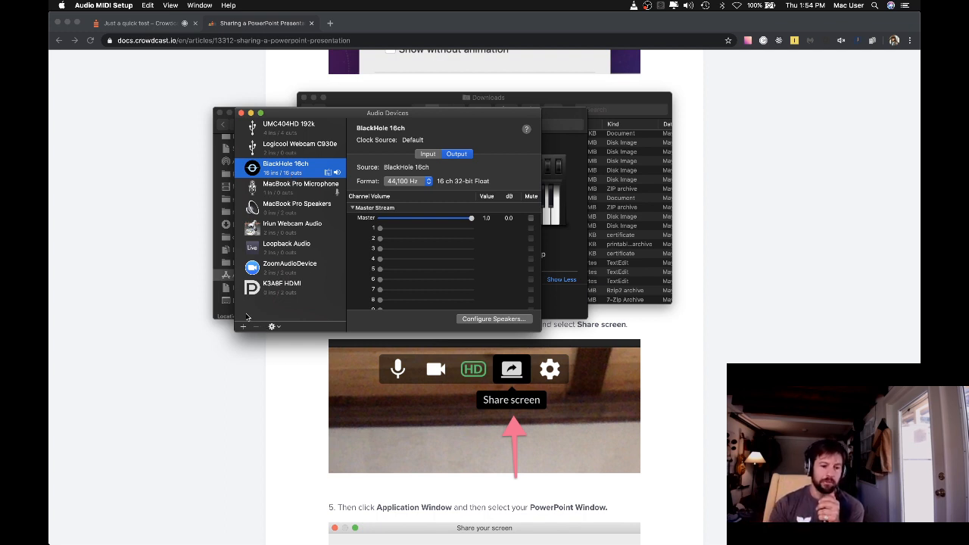
Step: Create a new Multi-Output Device from the add-device menu
{"action": "left_click", "coordinate": [242, 327]}
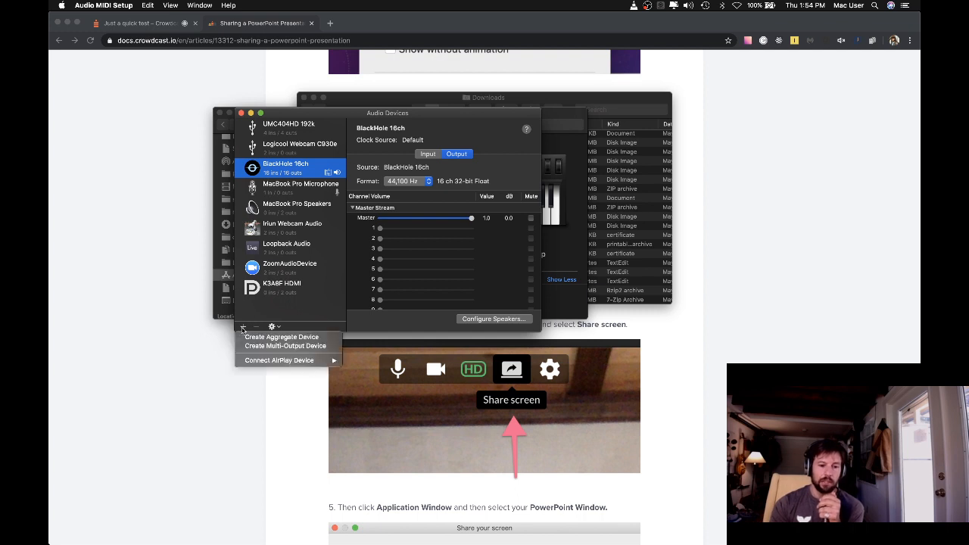
{"action": "mouse_move", "coordinate": [284, 345]}
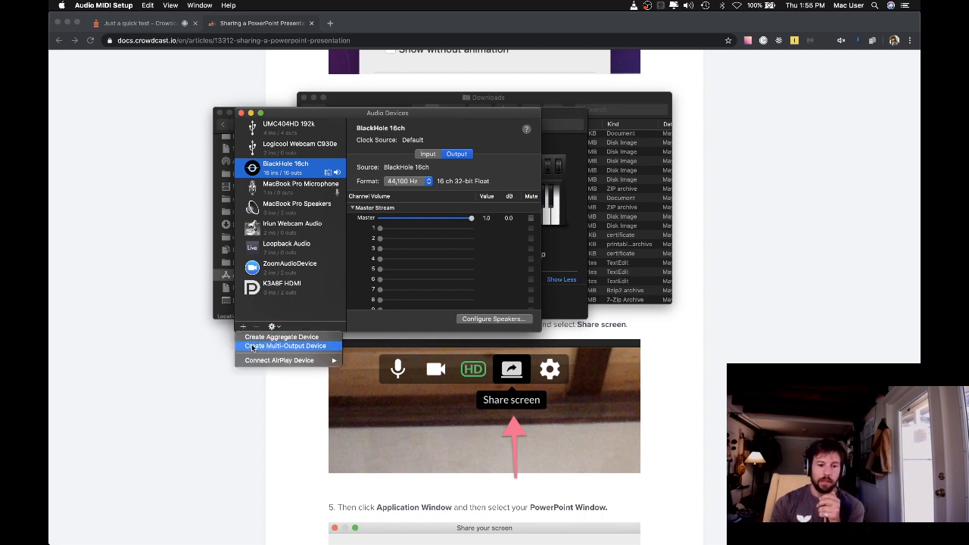
{"action": "left_click", "coordinate": [286, 345]}
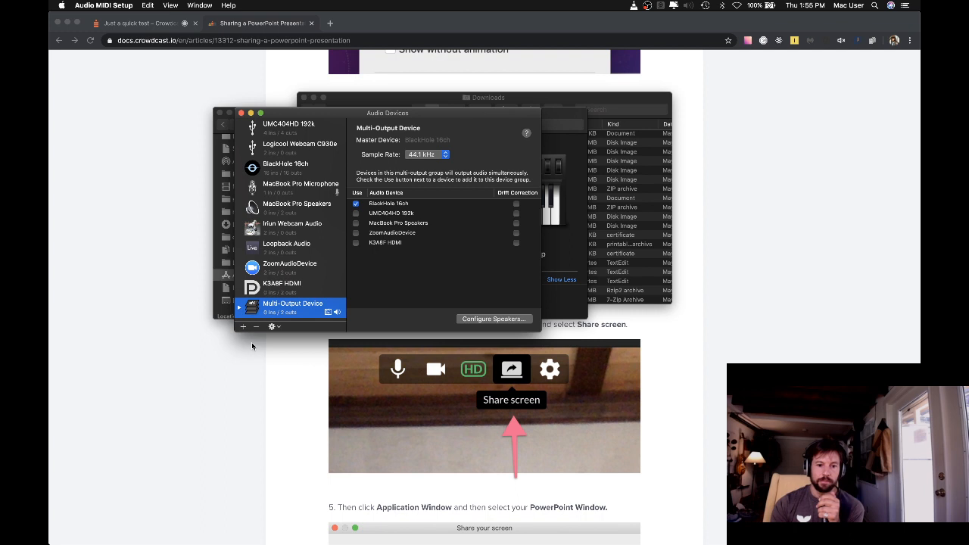
{"action": "mouse_move", "coordinate": [388, 221]}
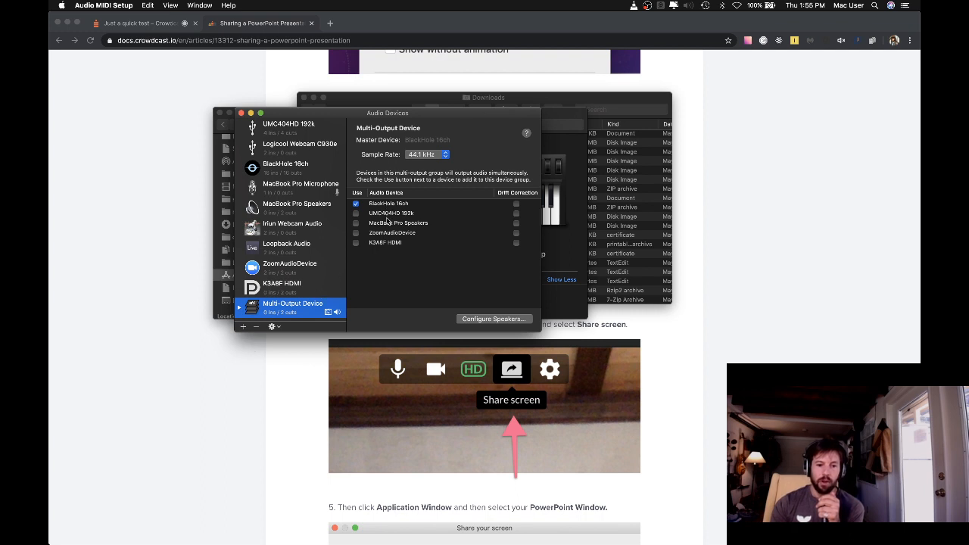
{"action": "mouse_move", "coordinate": [391, 244]}
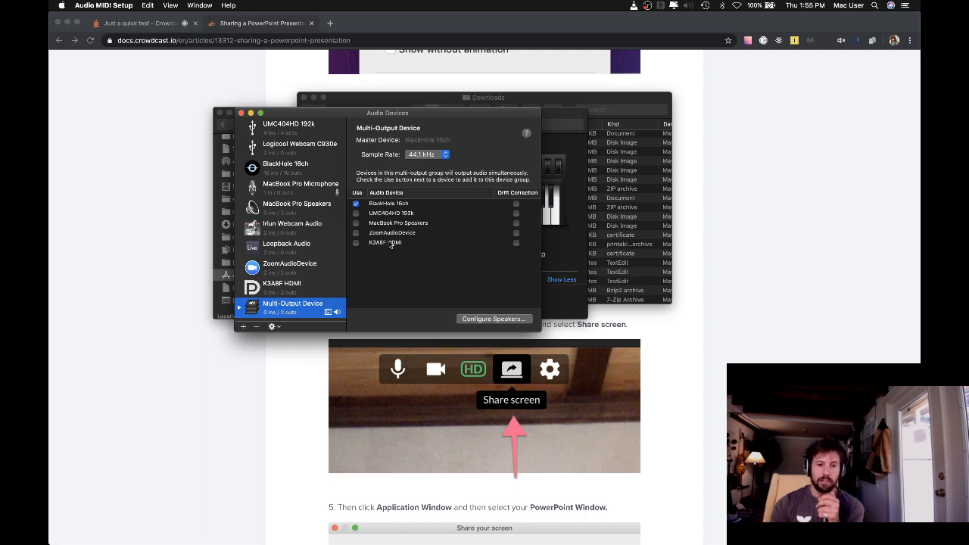
Step: Include BlackHole 16ch with MacBook Pro Speakers in the group, then return to the browser
{"action": "left_click", "coordinate": [355, 203]}
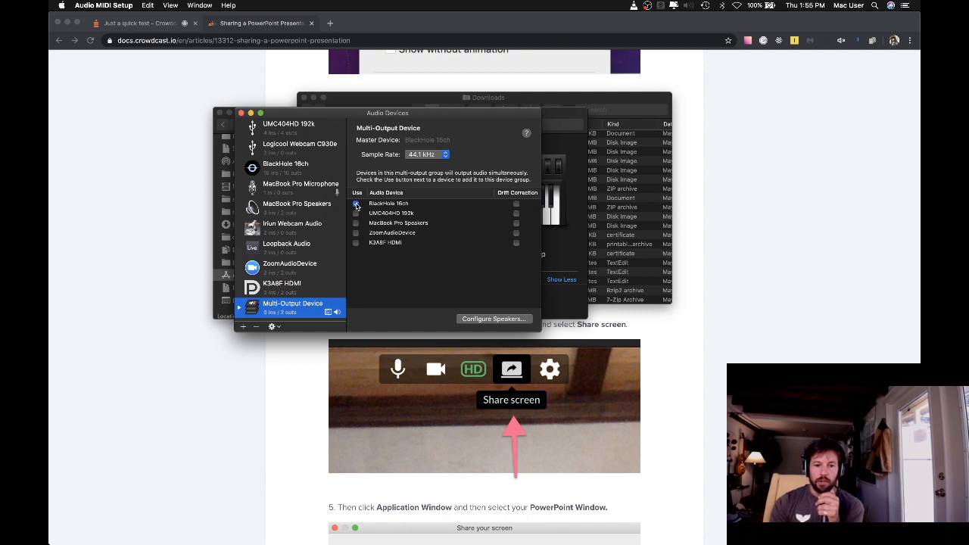
{"action": "left_click", "coordinate": [358, 203]}
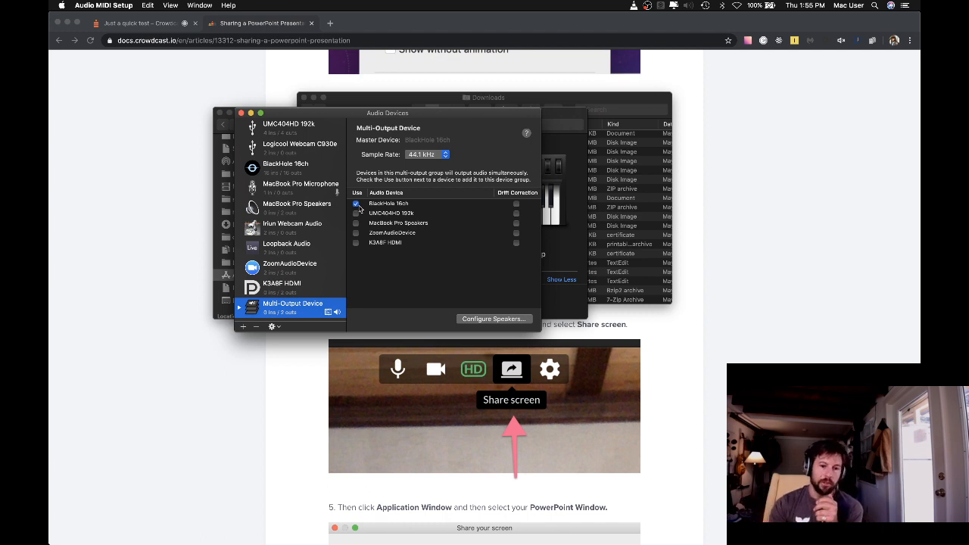
{"action": "left_click", "coordinate": [358, 204]}
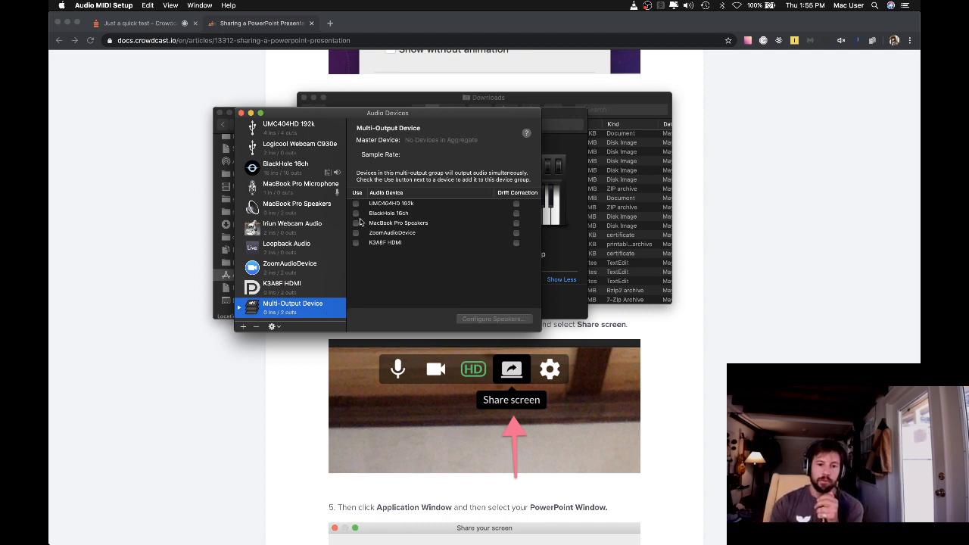
{"action": "left_click", "coordinate": [356, 203]}
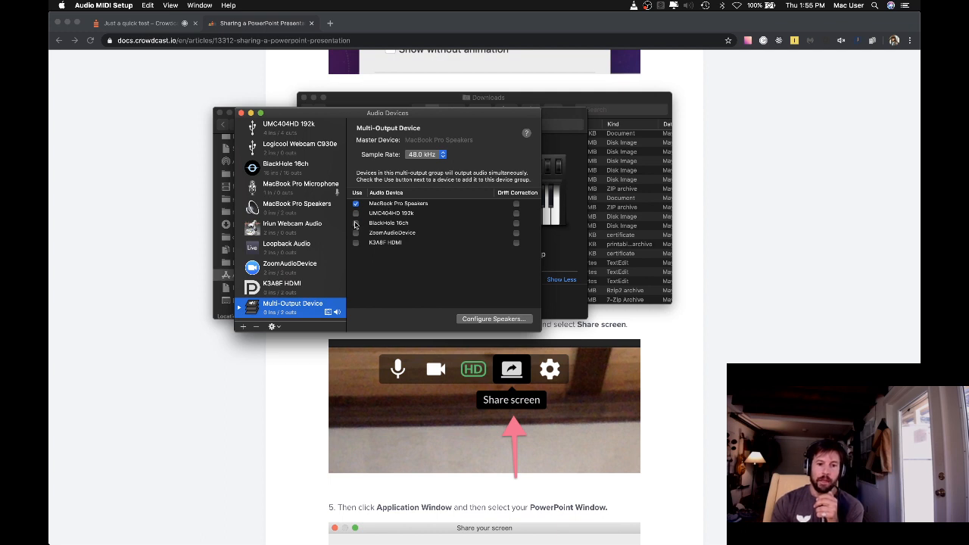
{"action": "left_click", "coordinate": [355, 212]}
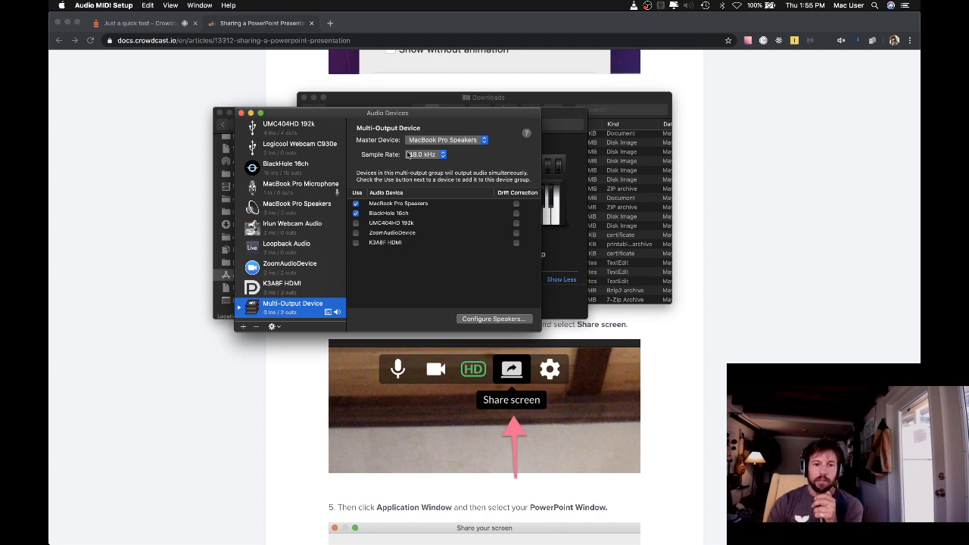
{"action": "mouse_move", "coordinate": [354, 181]}
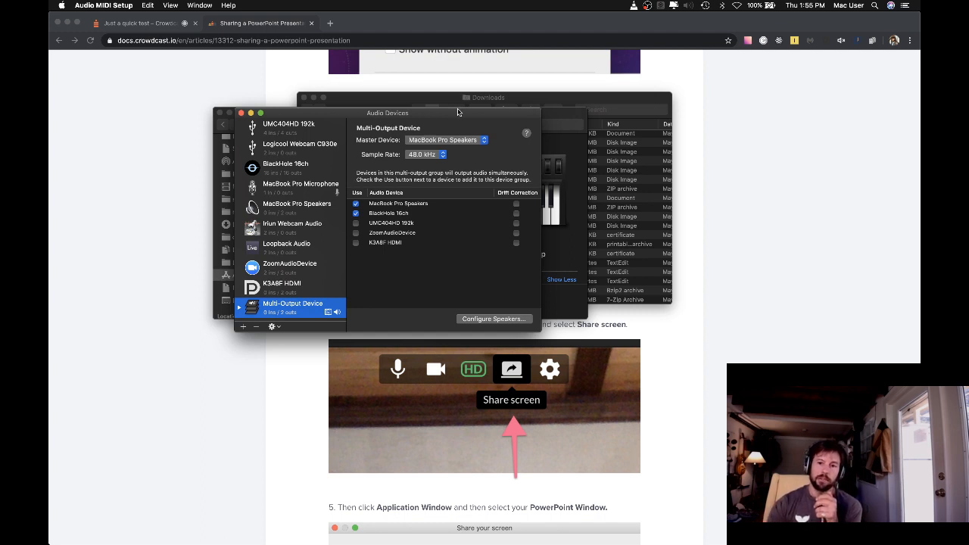
{"action": "left_click", "coordinate": [687, 6]}
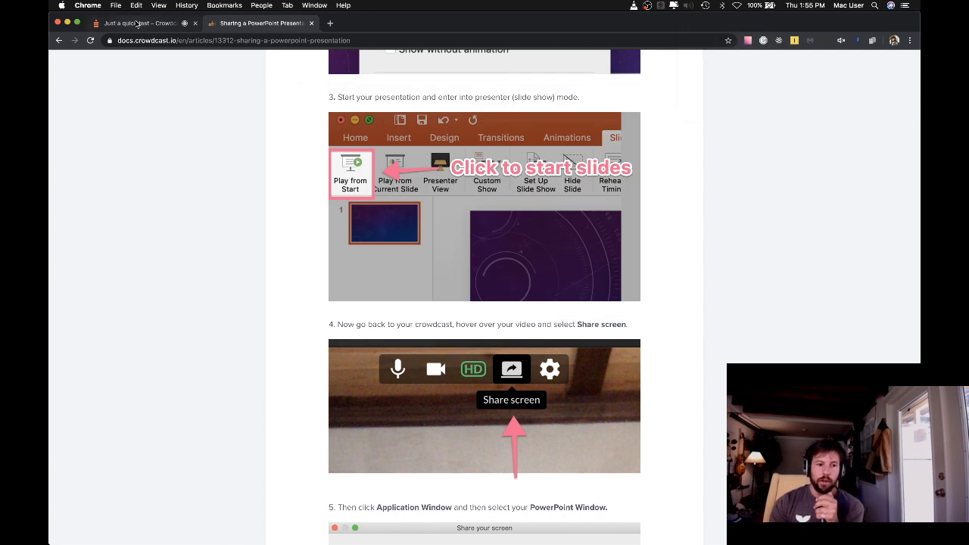
Step: Return to the Crowdcast 'Just a quick test' green room tab in Chrome
{"action": "left_click", "coordinate": [139, 22]}
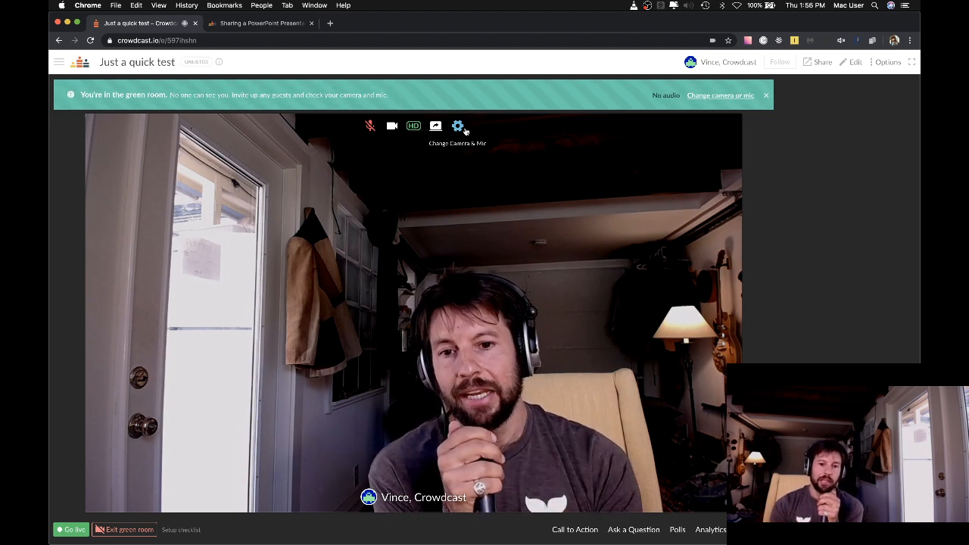
Step: Choose BlackHole 16ch (Virtual) as the microphone in Crowdcast's camera and mic check
{"action": "left_click", "coordinate": [458, 125]}
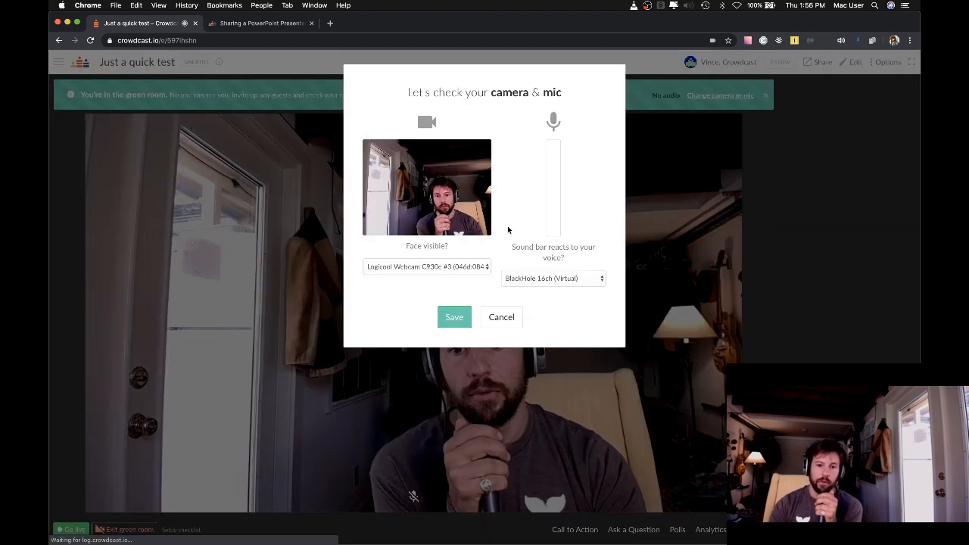
{"action": "left_click", "coordinate": [553, 279]}
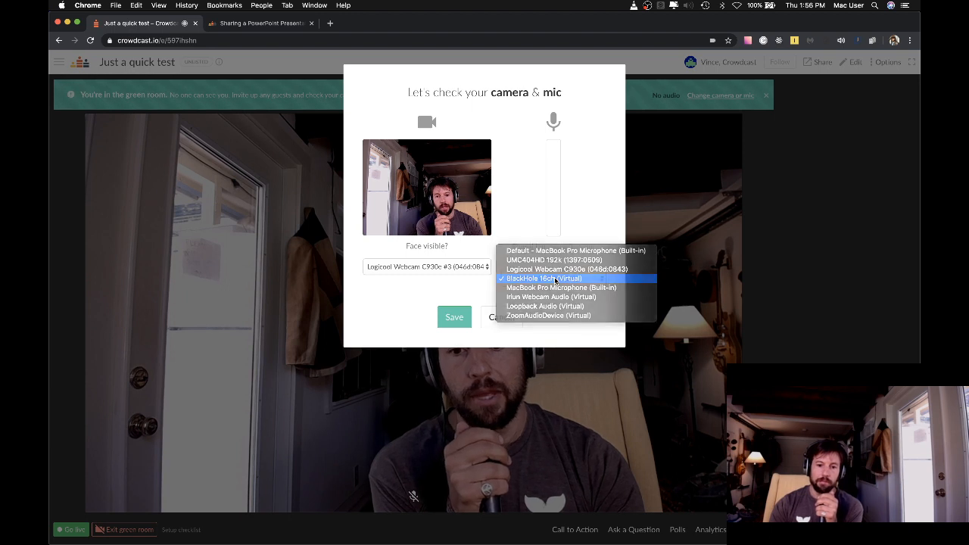
{"action": "left_click", "coordinate": [543, 279]}
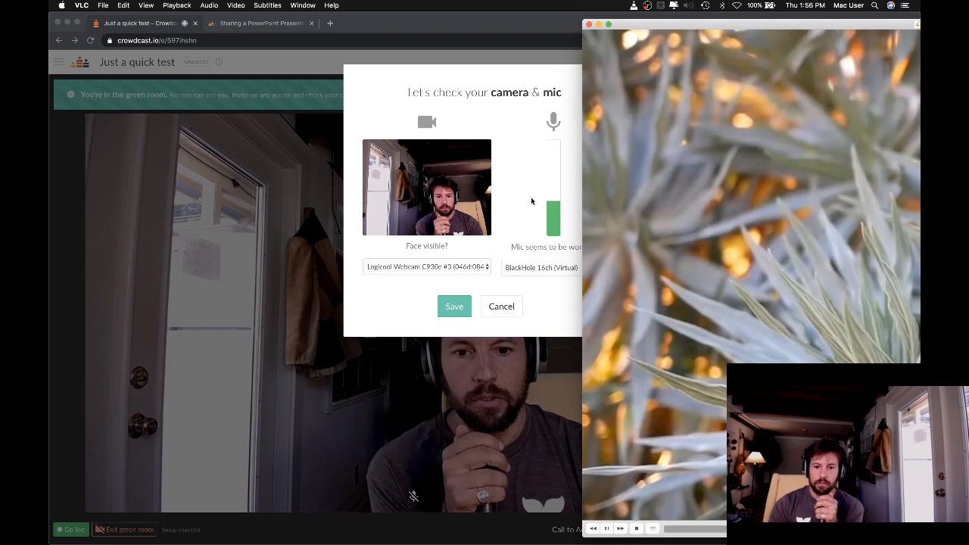
{"action": "mouse_move", "coordinate": [703, 132]}
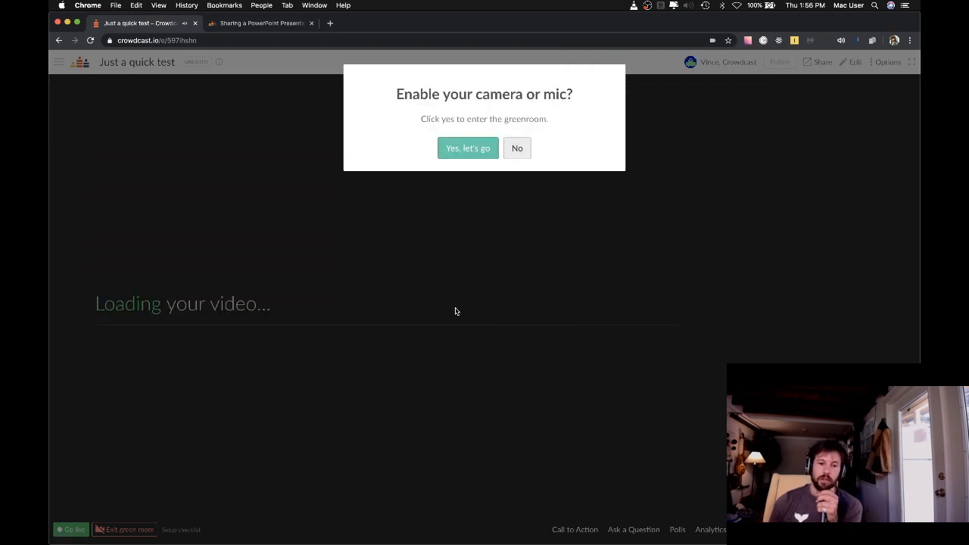
Step: Confirm 'Yes, let's go' to enable camera and mic and re-enter the green room
{"action": "left_click", "coordinate": [466, 148]}
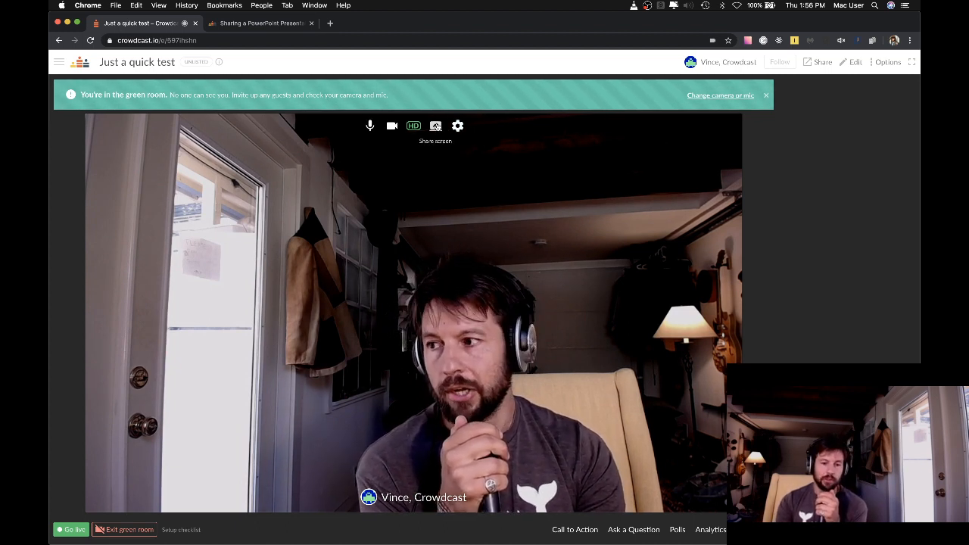
Step: Screen-share the VLC video application window in the green room
{"action": "left_click", "coordinate": [436, 125]}
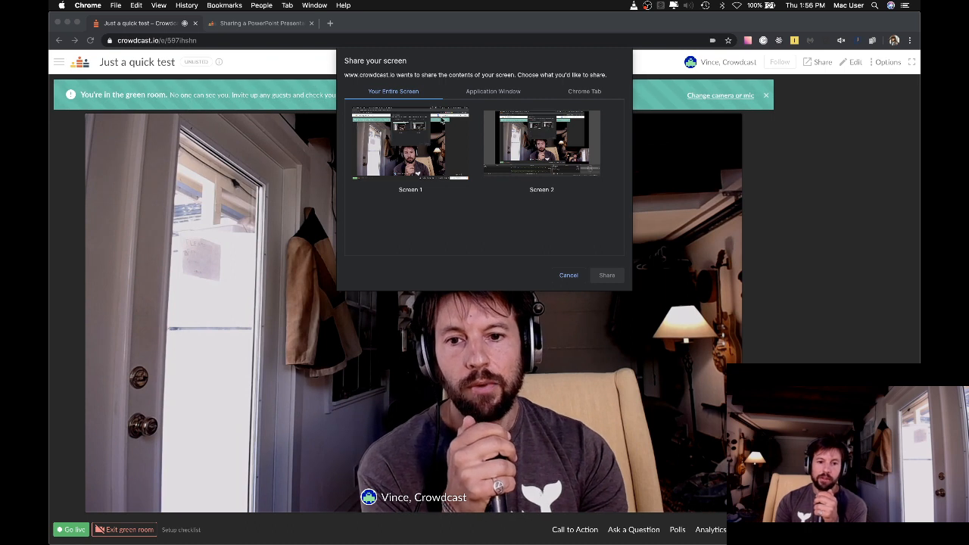
{"action": "left_click", "coordinate": [493, 90]}
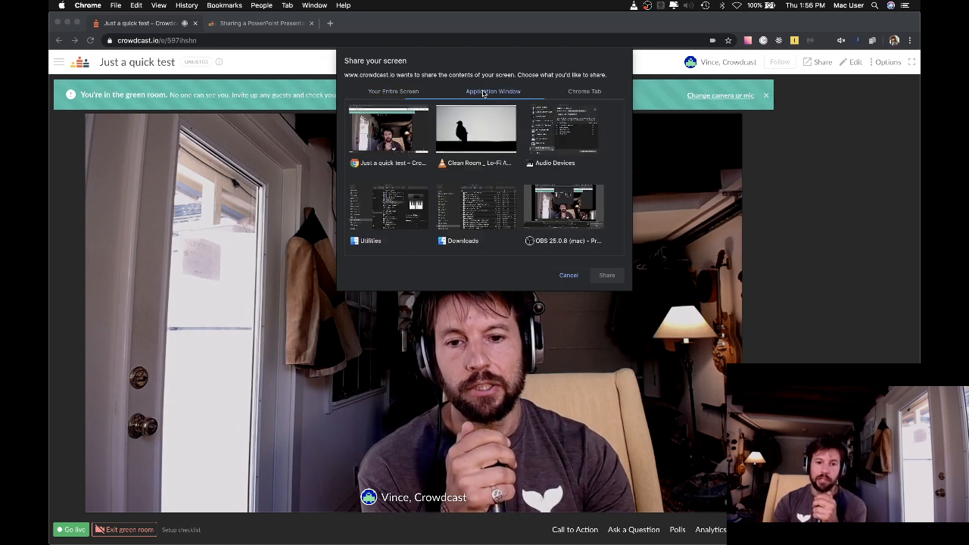
{"action": "left_click", "coordinate": [475, 129]}
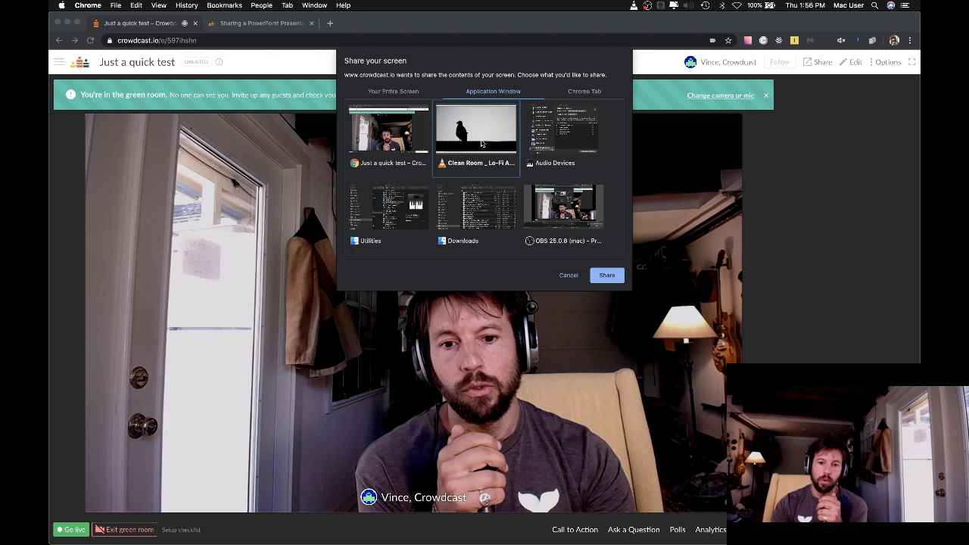
{"action": "left_click", "coordinate": [605, 276]}
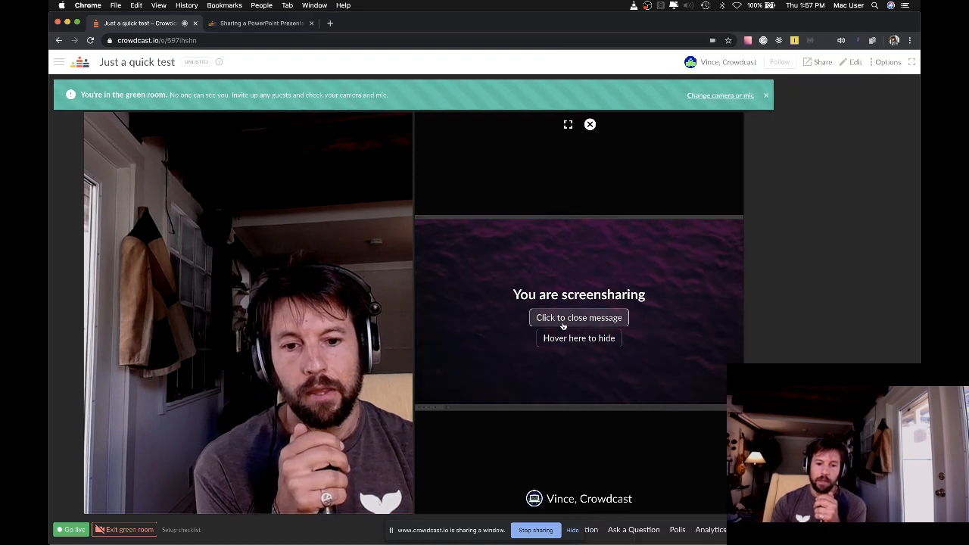
Step: Dismiss the screensharing notice and focus the shared video to fill the stage
{"action": "left_click", "coordinate": [578, 318]}
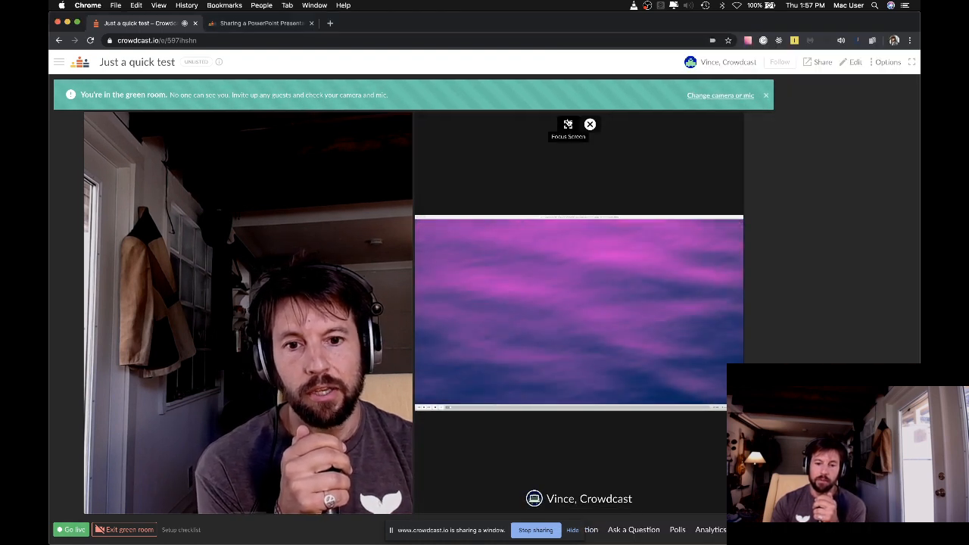
{"action": "left_click", "coordinate": [568, 124]}
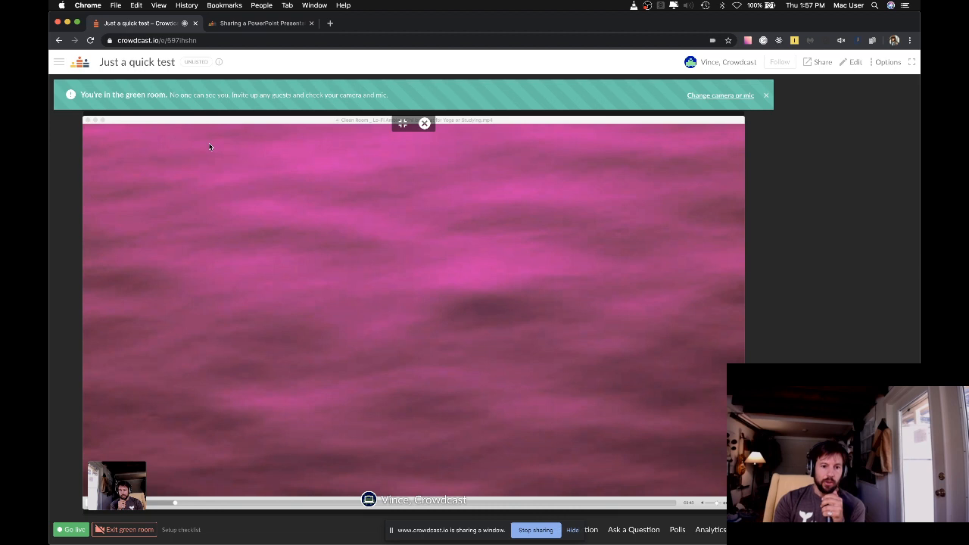
{"action": "mouse_move", "coordinate": [240, 191]}
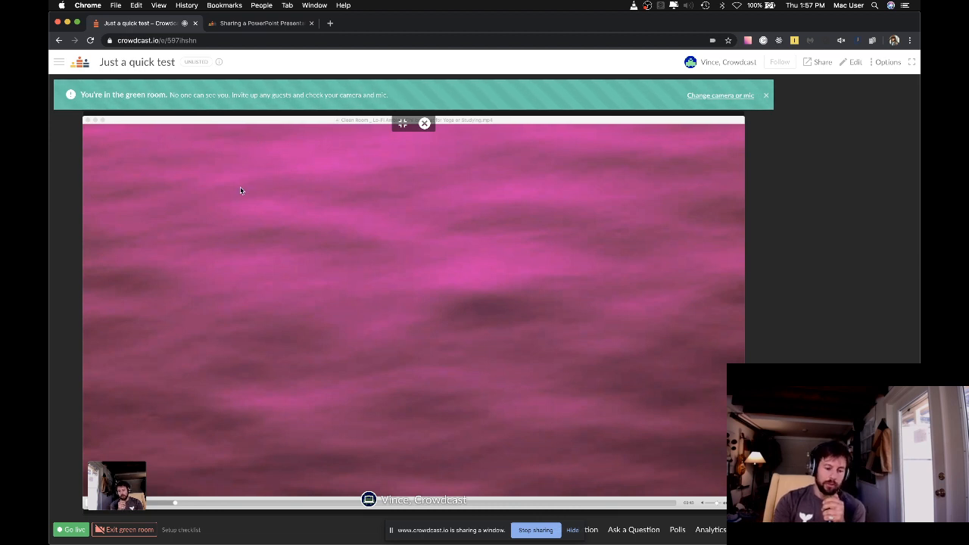